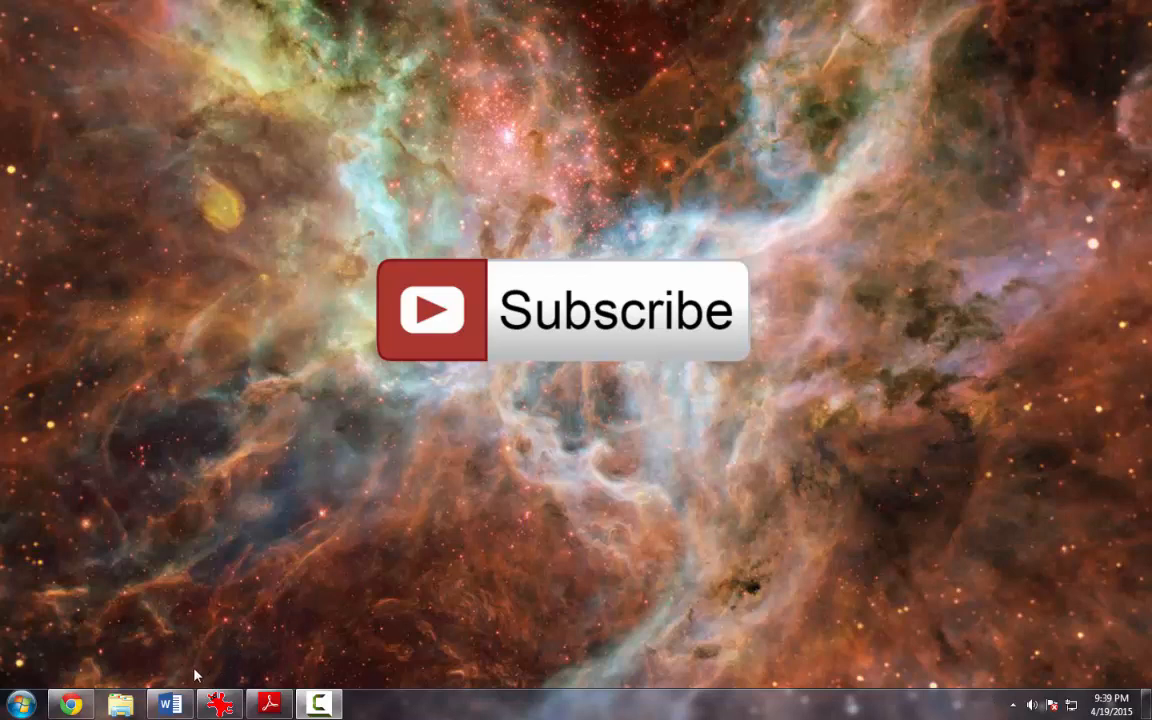
pyautogui.moveTo(197, 653)
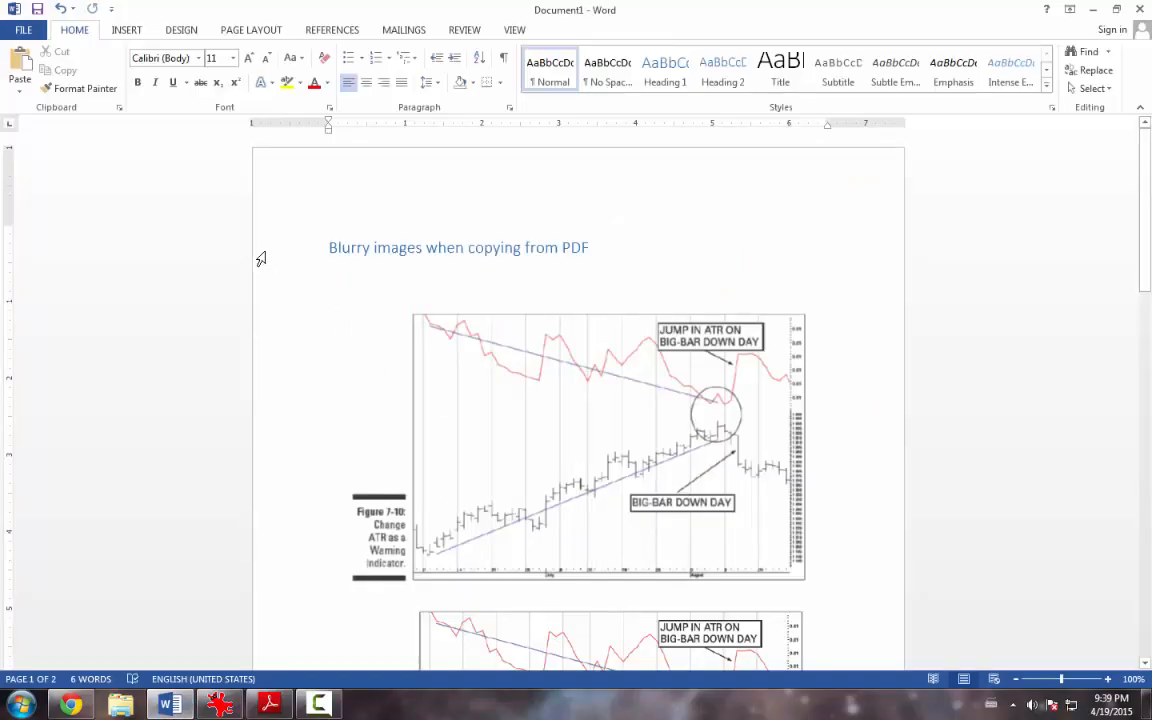
pyautogui.moveTo(313, 281)
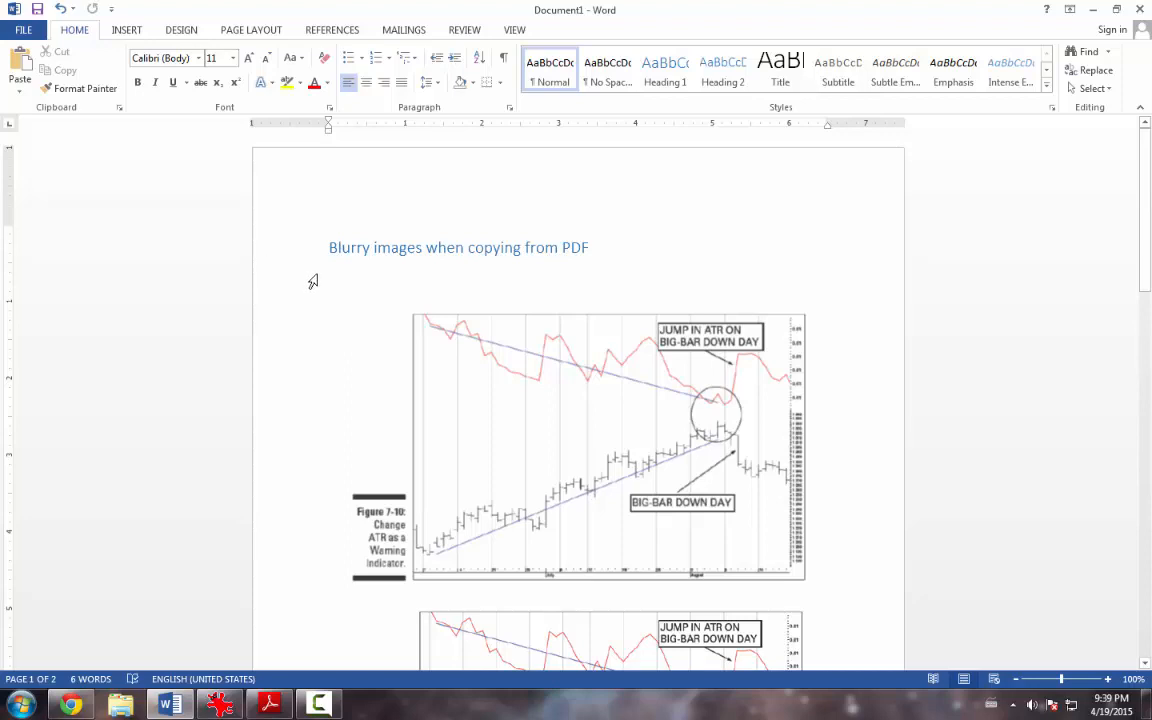
# - Snapshot the Figure 7-10 chart on page 135 and dismiss the copy confirmation
pyautogui.scroll(-3)
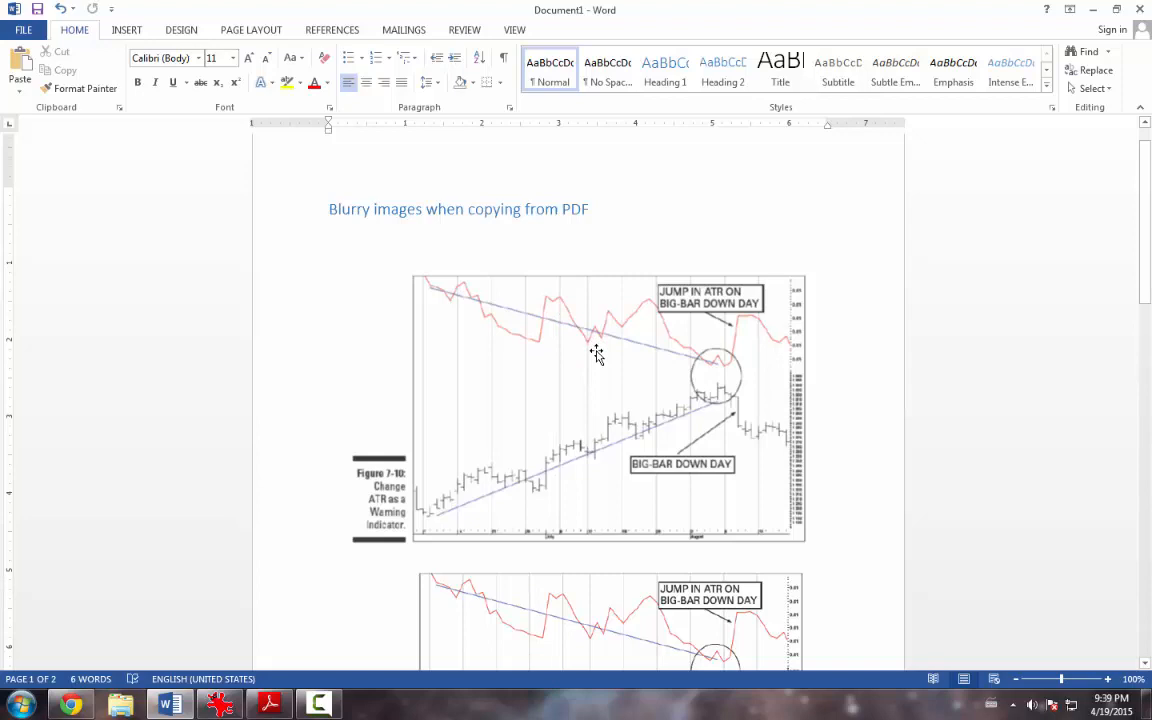
pyautogui.moveTo(598, 362)
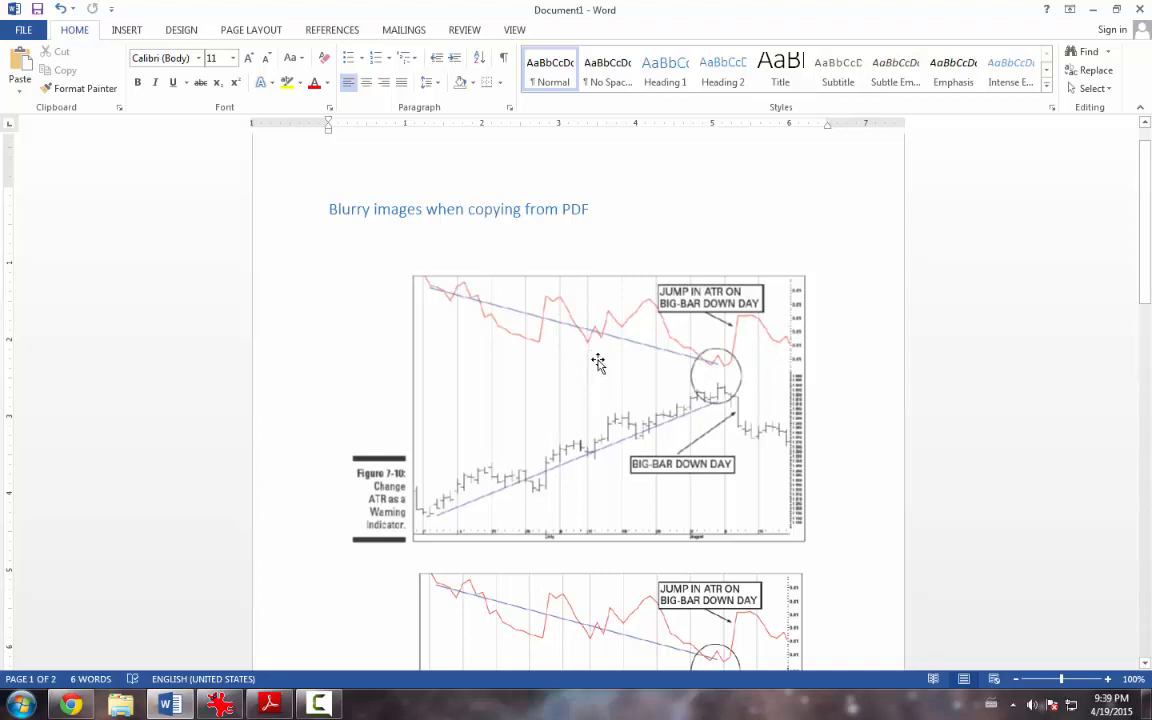
pyautogui.moveTo(619, 231)
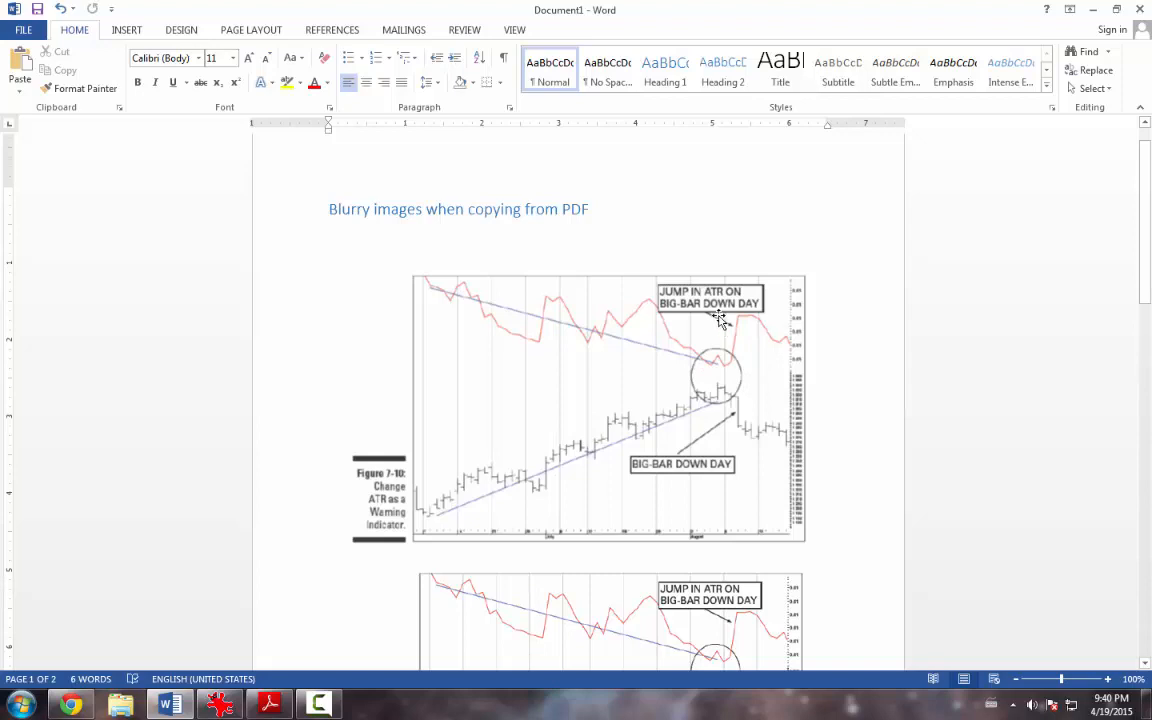
pyautogui.scroll(-3)
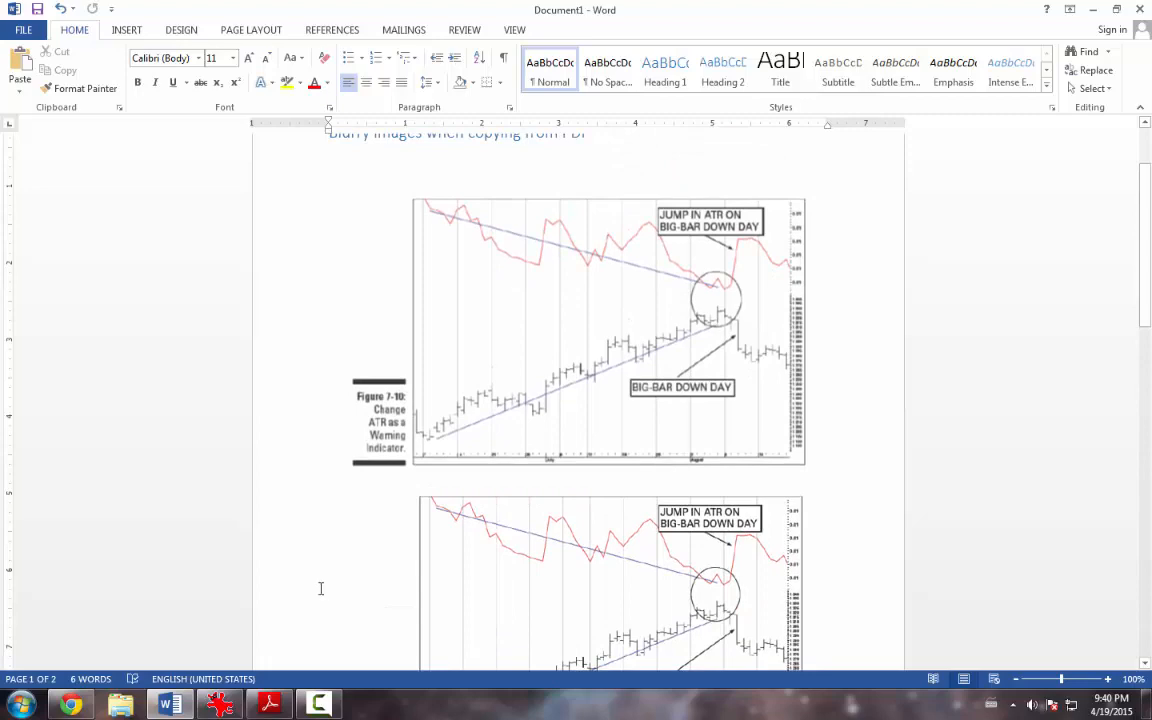
pyautogui.click(268, 705)
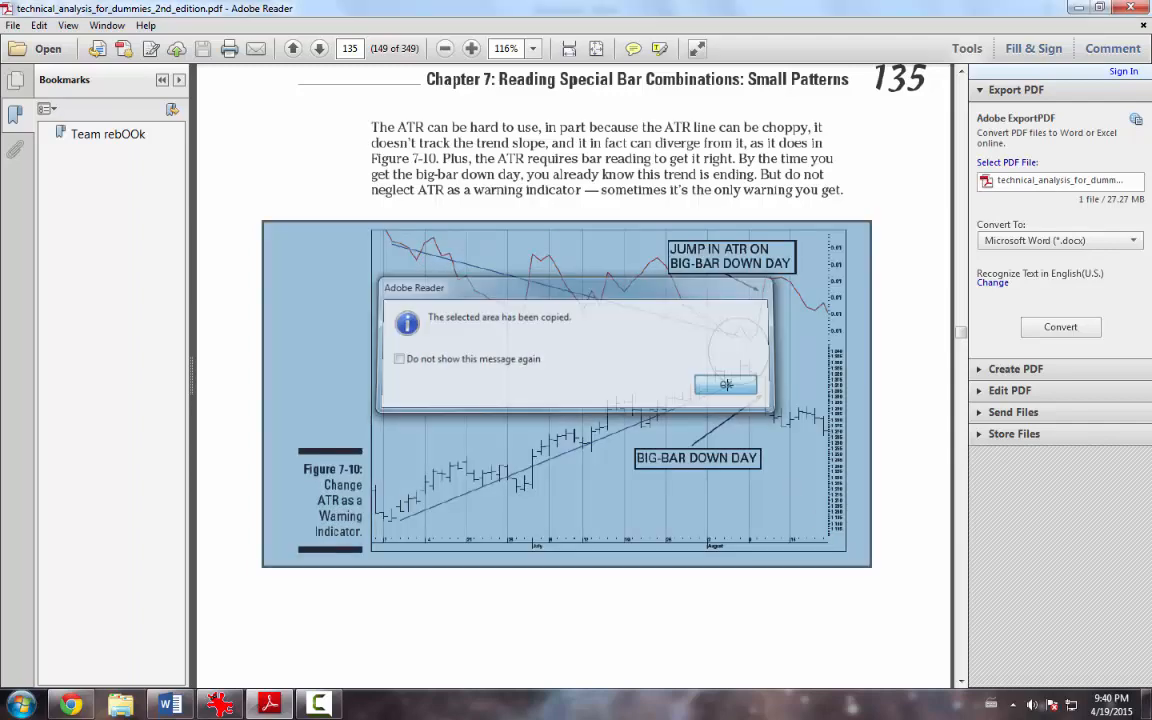
pyautogui.click(726, 385)
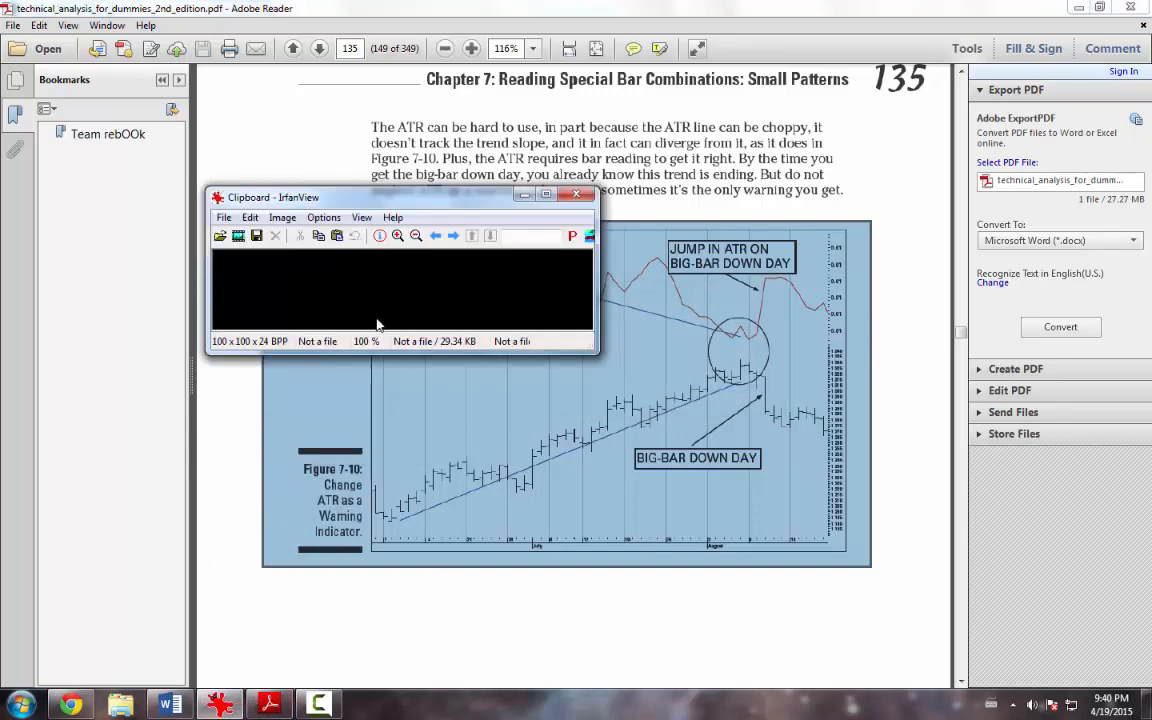
pyautogui.moveTo(363, 288)
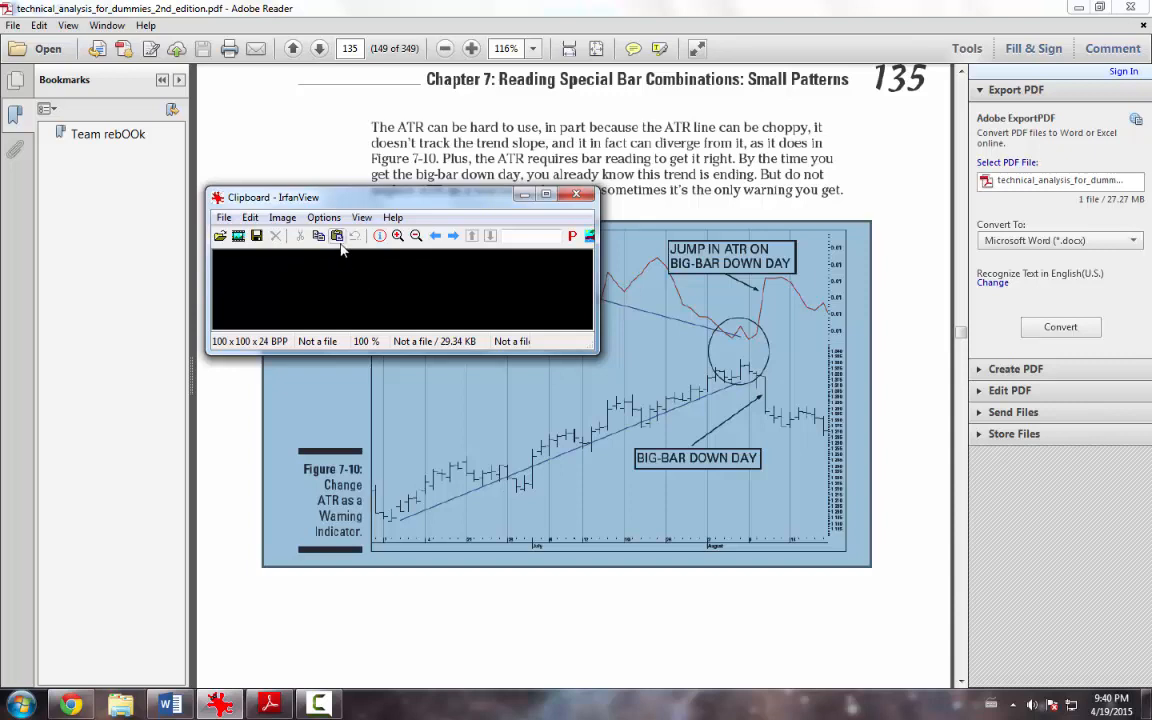
pyautogui.moveTo(337, 236)
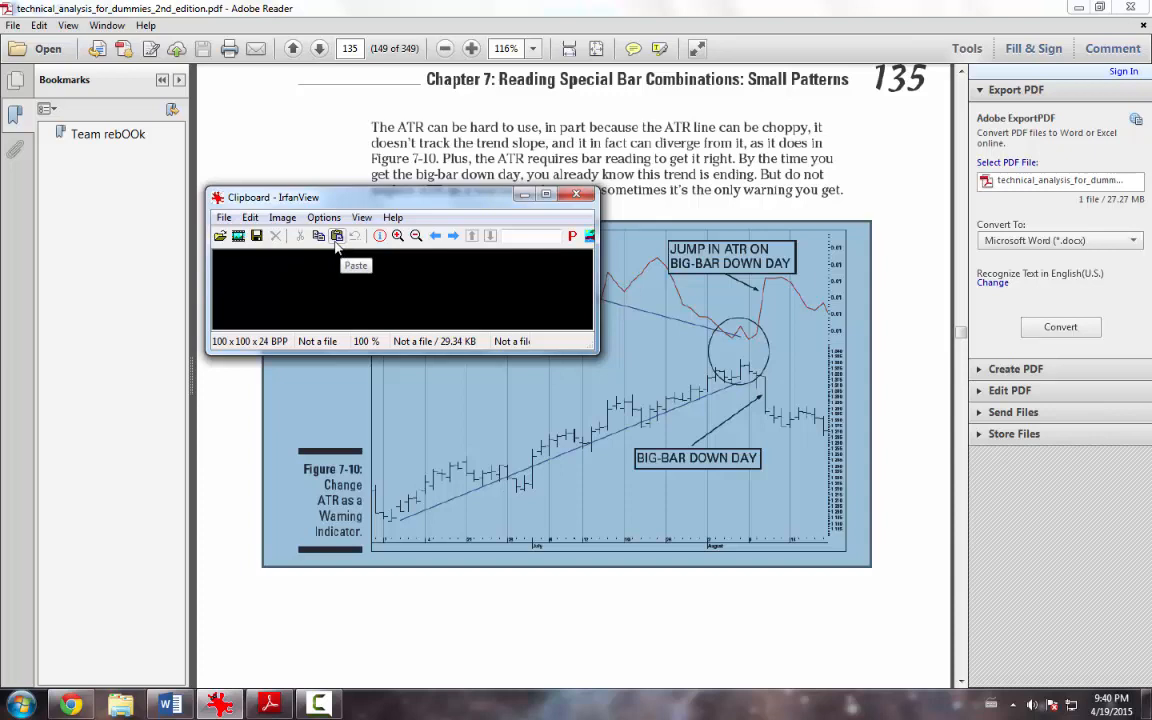
# - Paste the copied chart into IrfanView as a clipboard image
pyautogui.click(337, 235)
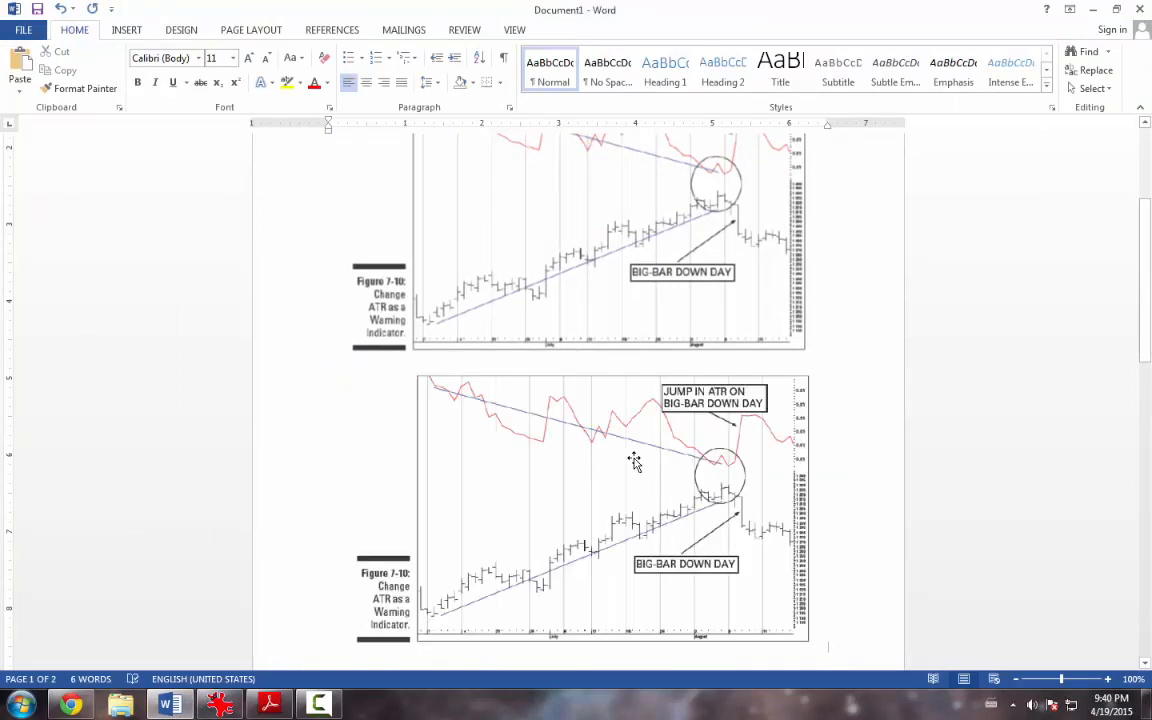
# - Below the first chart, type 'Blurry images when copying from PDF' in Word
pyautogui.scroll(-3)
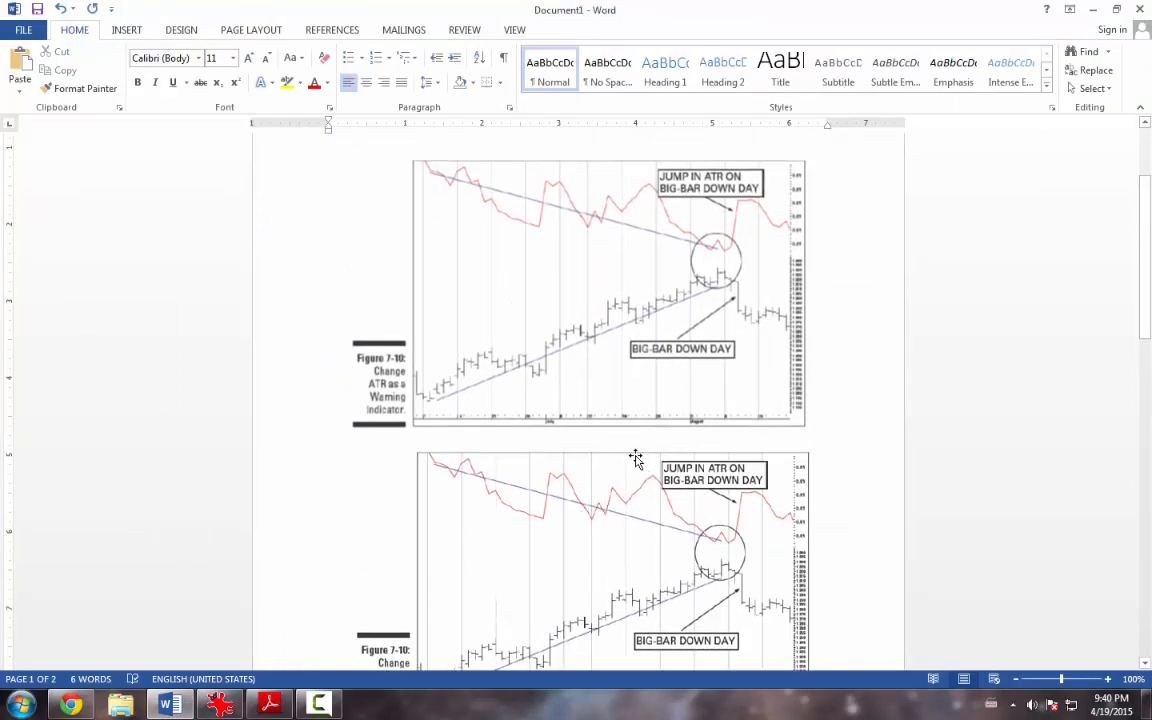
pyautogui.click(269, 704)
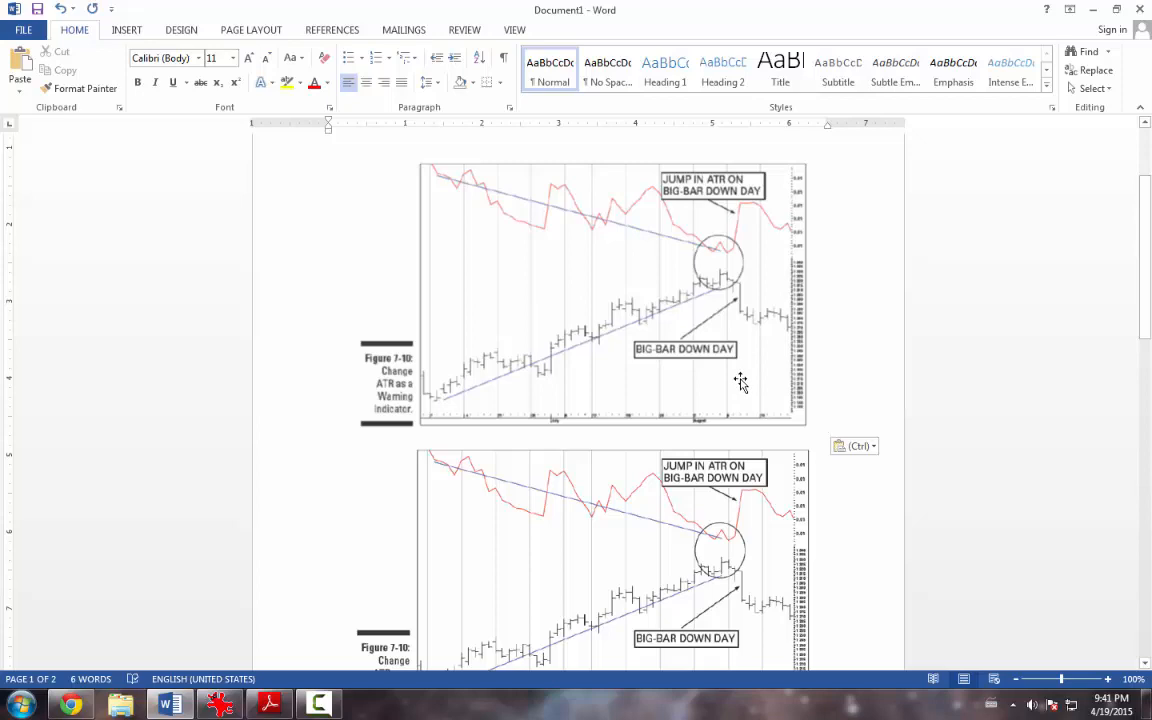
pyautogui.write('Blurry images when copying from PDF')
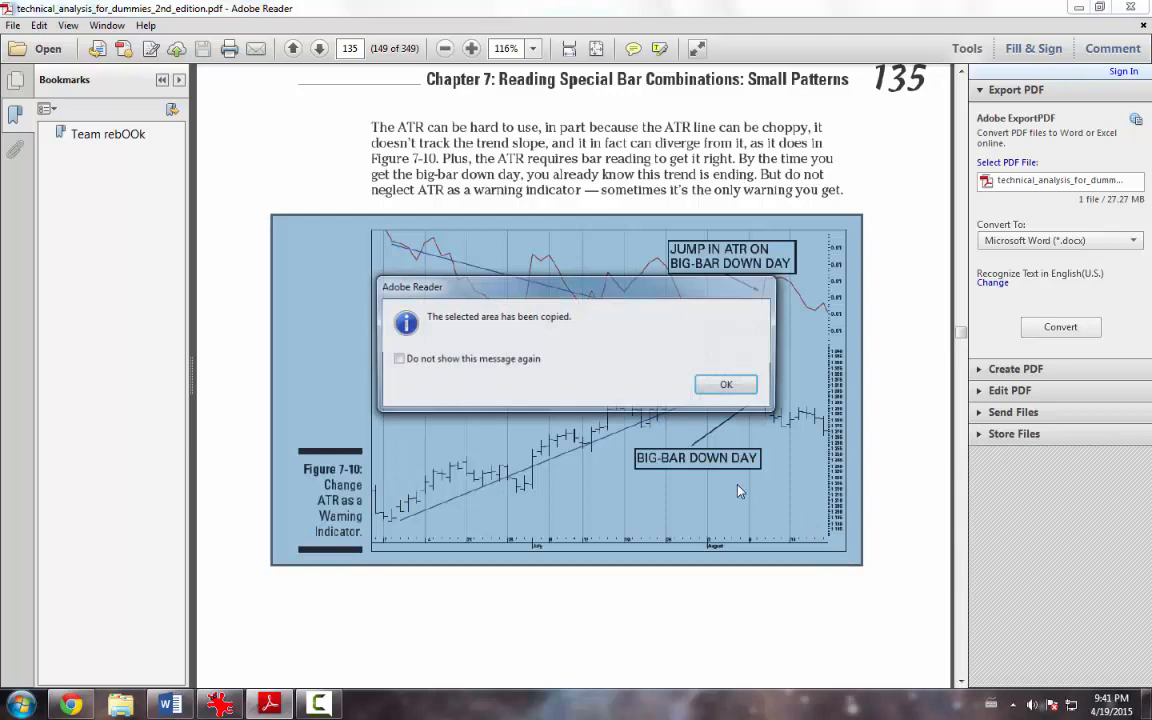
# - Dismiss Adobe Reader's copy confirmation and switch to IrfanView
pyautogui.click(726, 384)
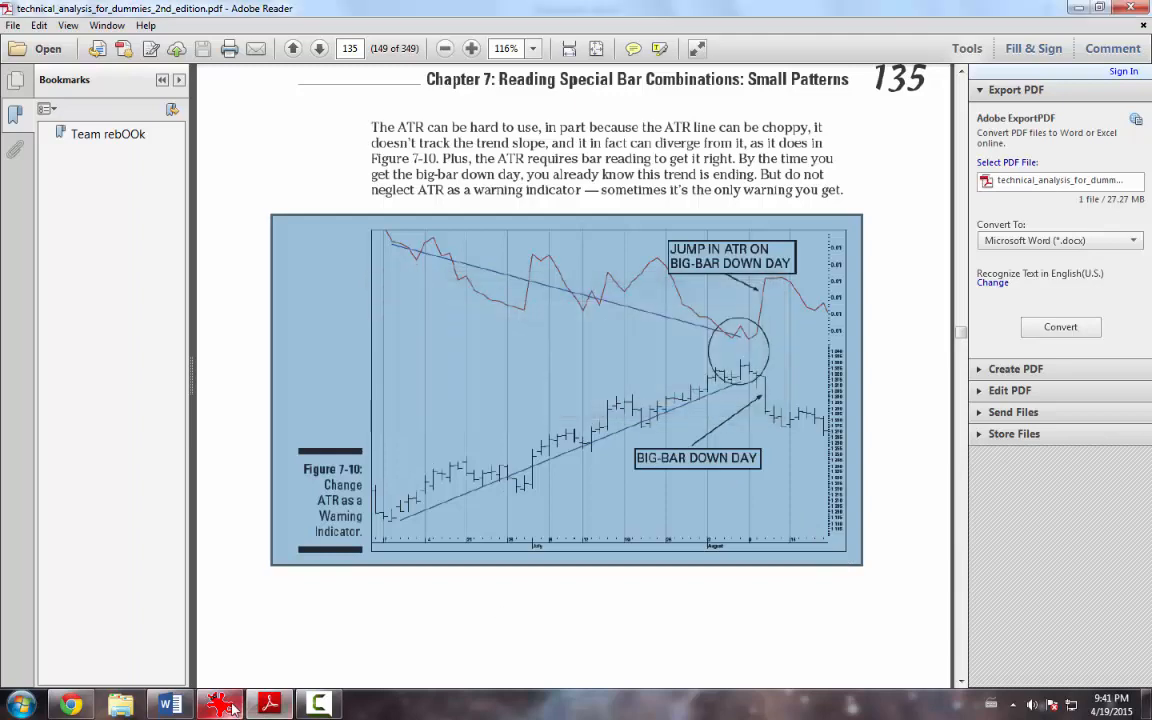
pyautogui.click(347, 185)
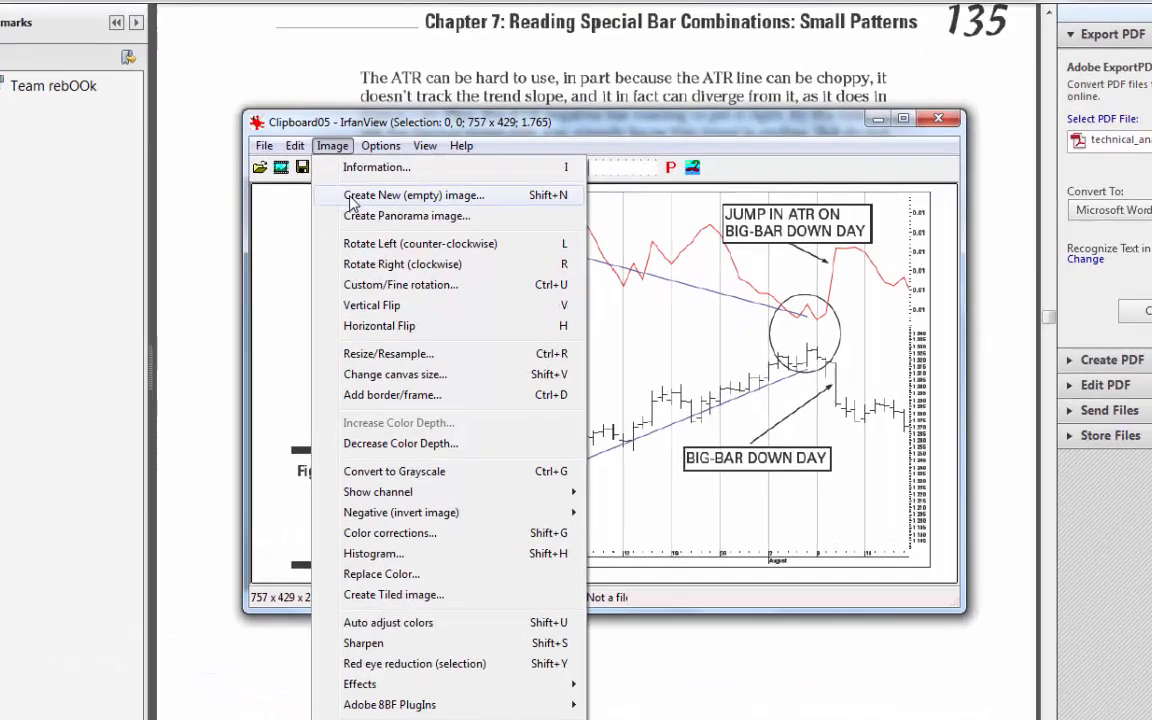
# - Paste the chart into IrfanView as a fresh clipboard image
pyautogui.click(412, 195)
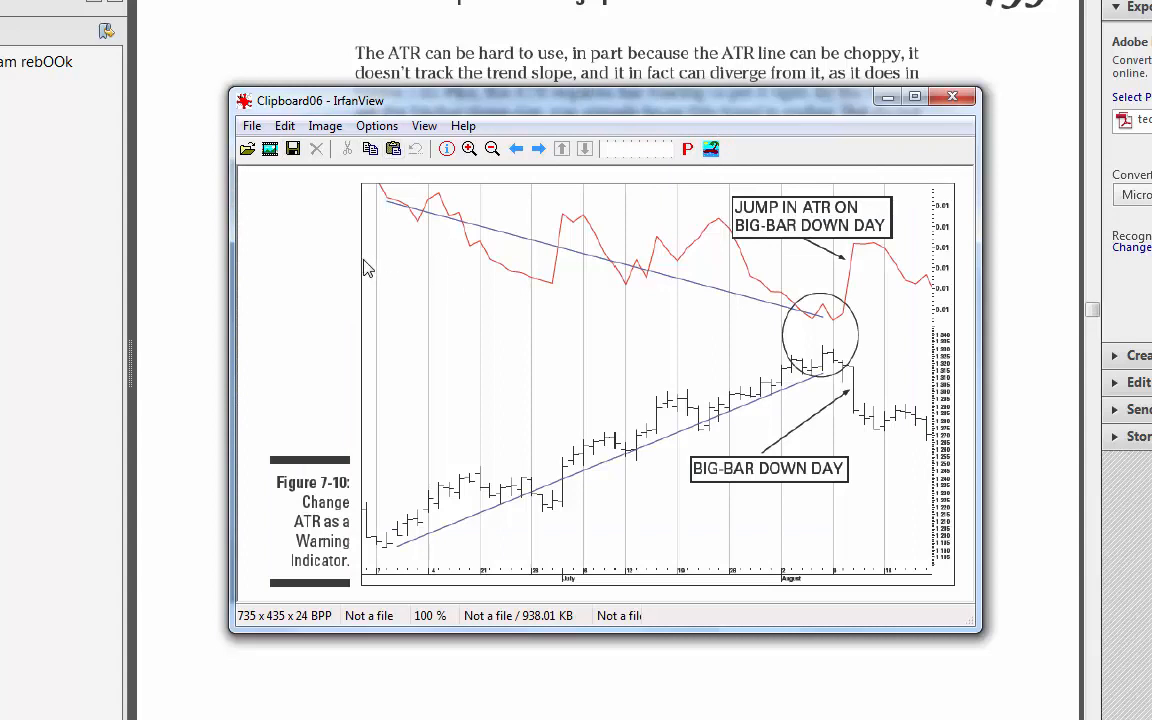
pyautogui.moveTo(339, 275)
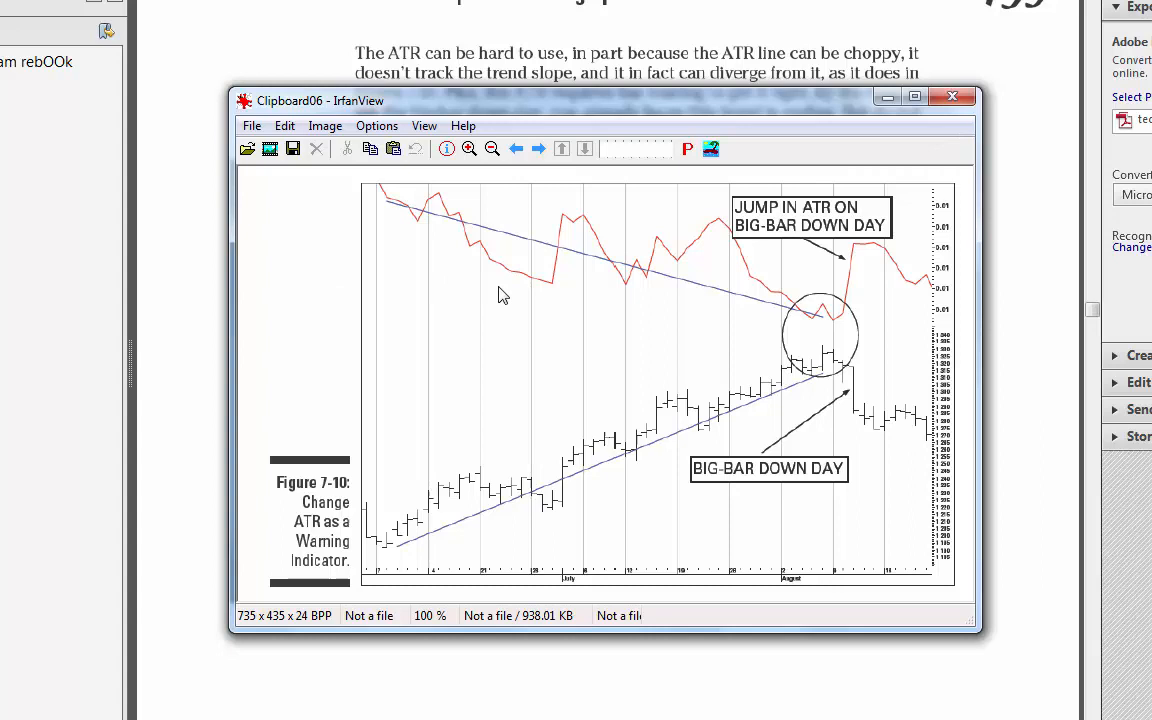
pyautogui.moveTo(528, 310)
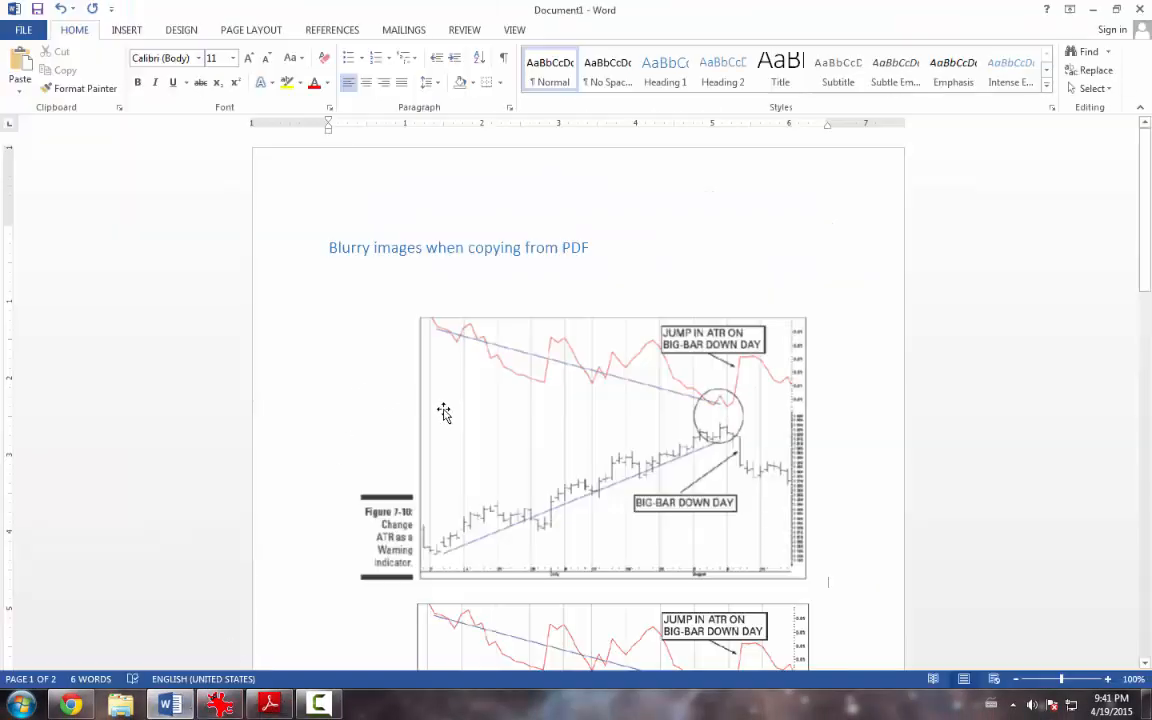
# - Place the cursor below the blurry chart for the sharp paste, then switch to Chrome
pyautogui.click(630, 455)
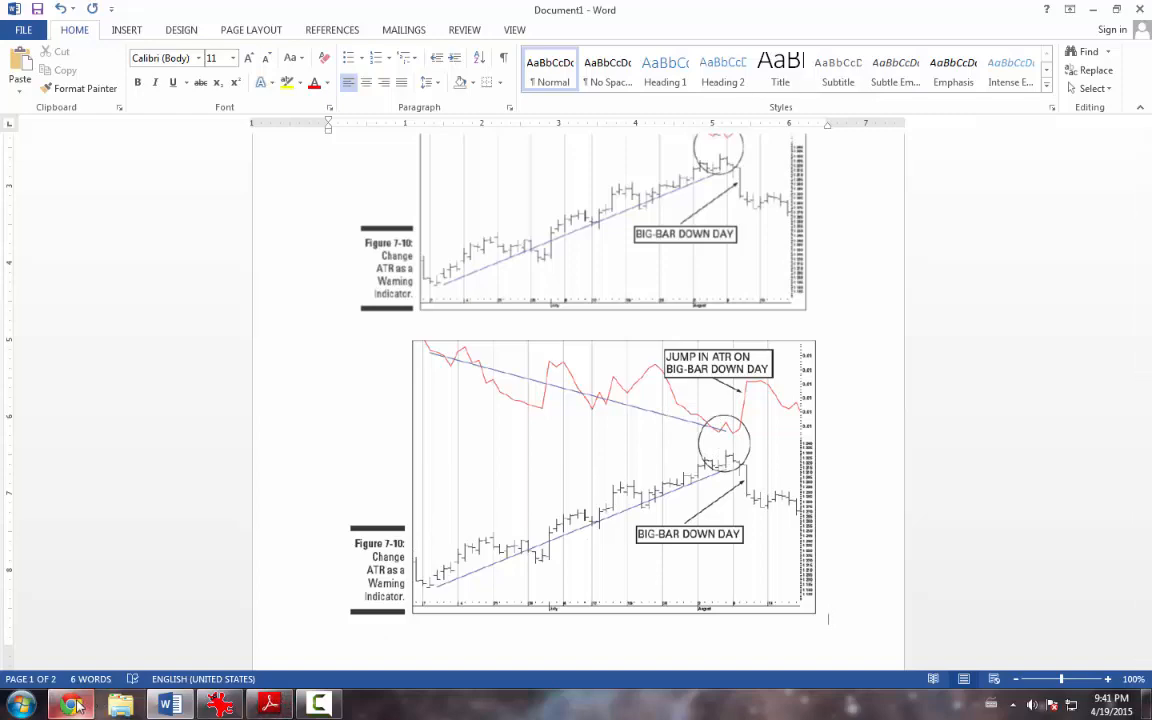
pyautogui.click(70, 706)
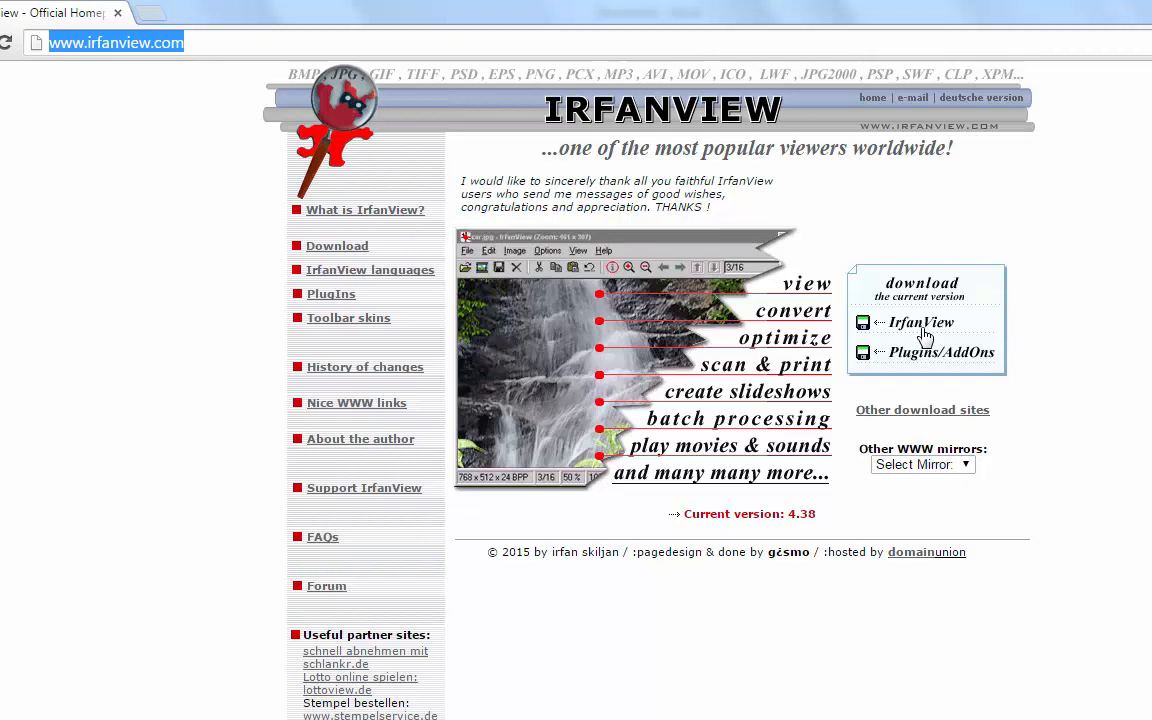
# - Follow the 'download IrfanView' link to the Download.com page, then type 'puppl'
pyautogui.click(920, 322)
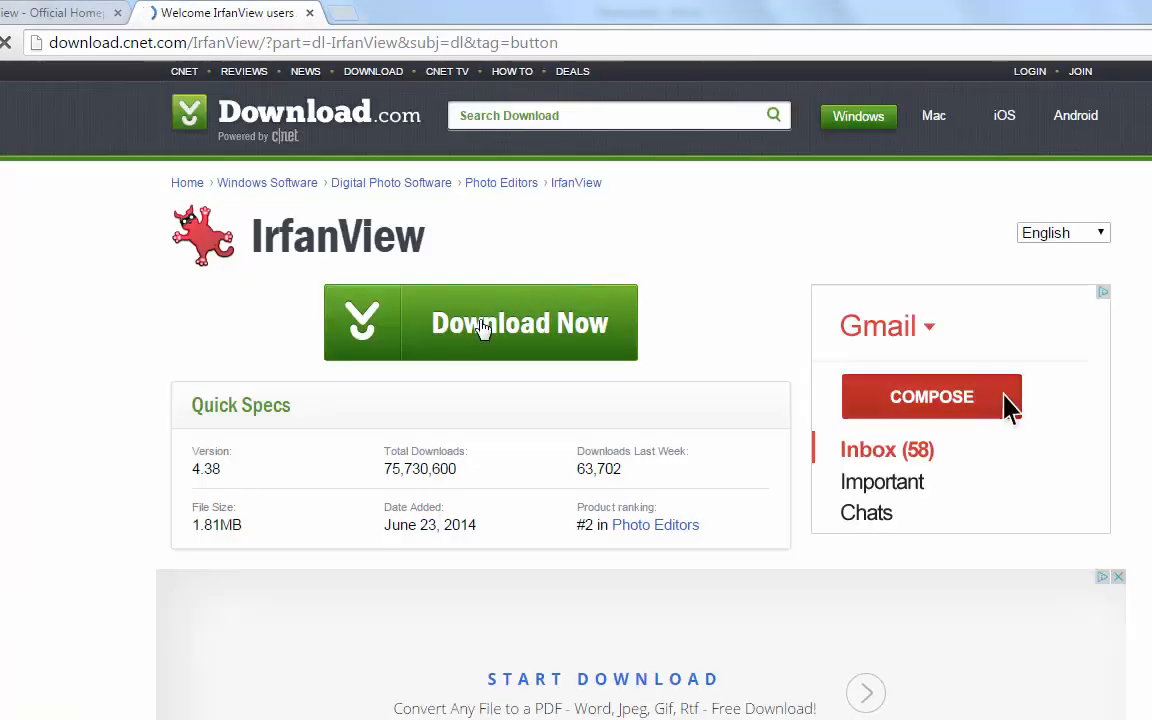
pyautogui.write('puppl')
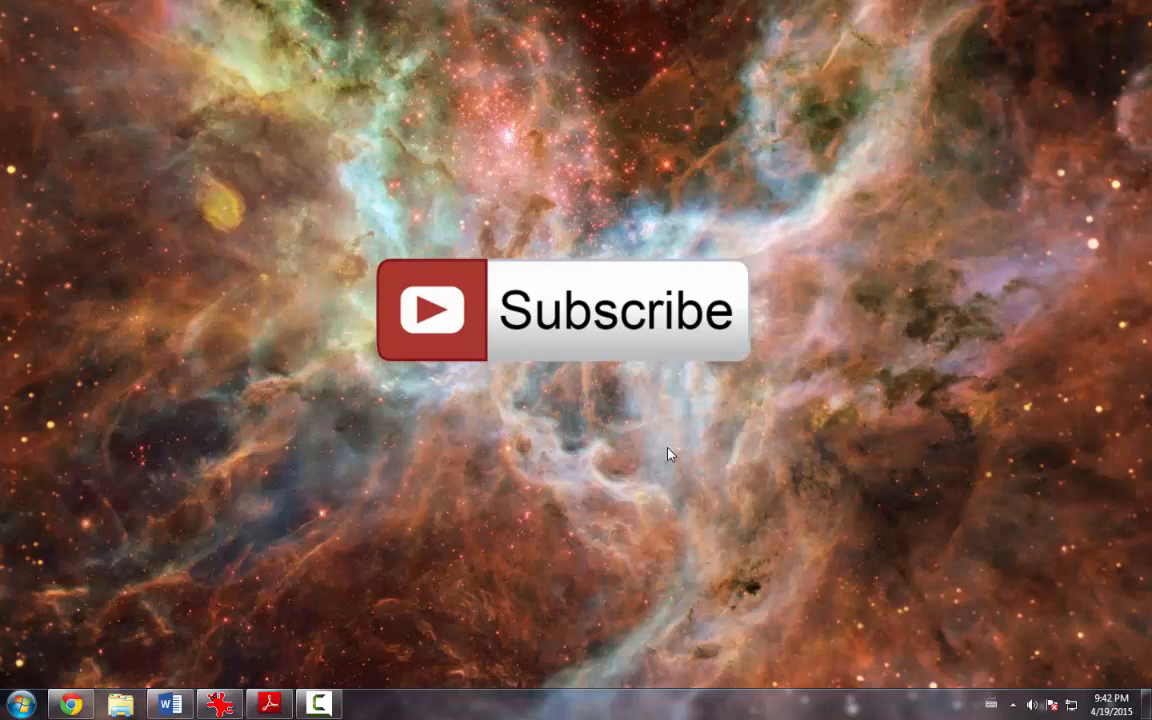
pyautogui.moveTo(288, 213)
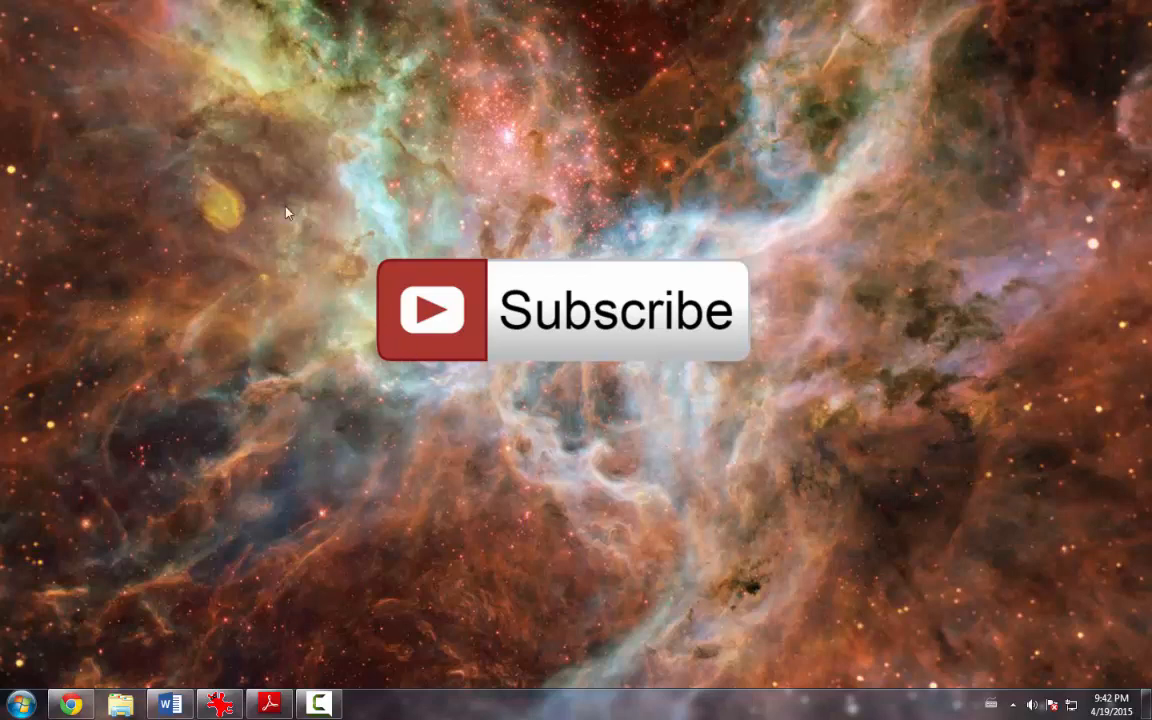
pyautogui.moveTo(562, 378)
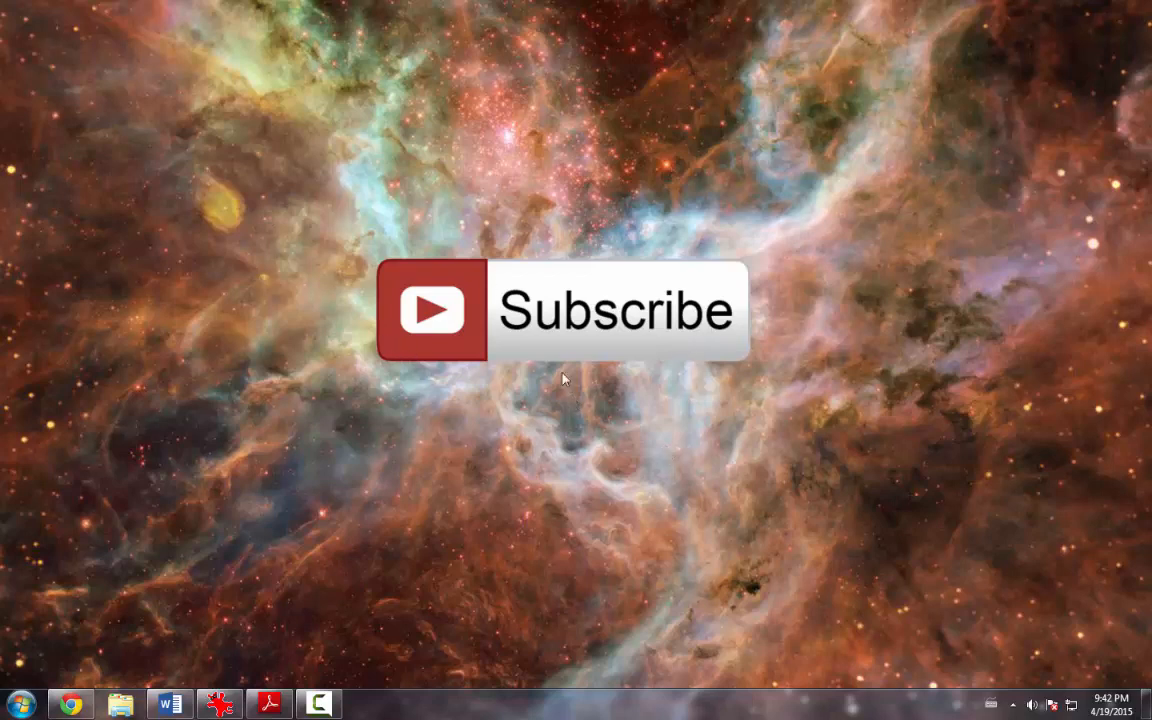
pyautogui.moveTo(290, 407)
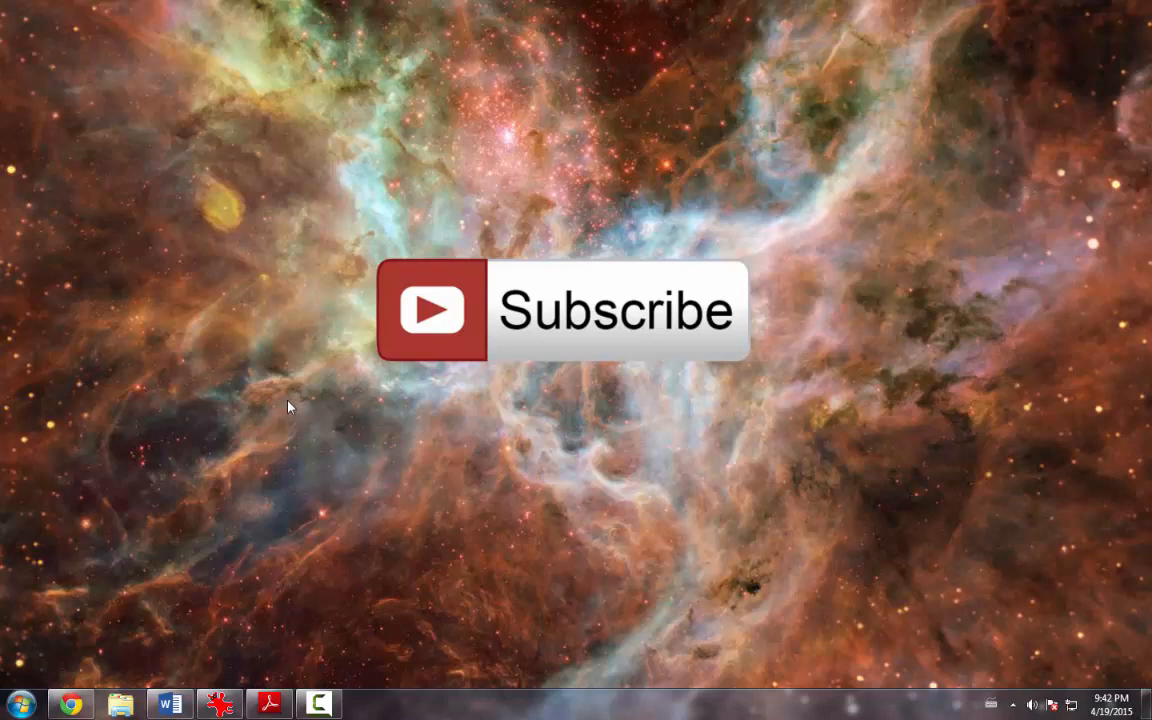
pyautogui.moveTo(838, 477)
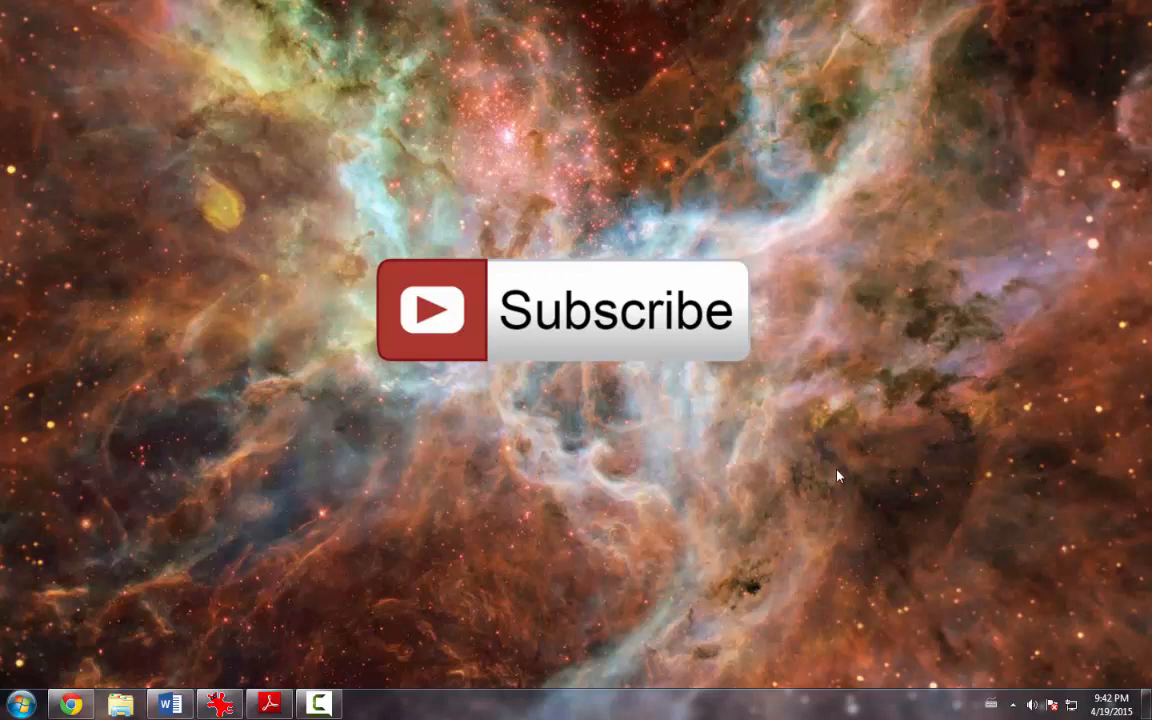